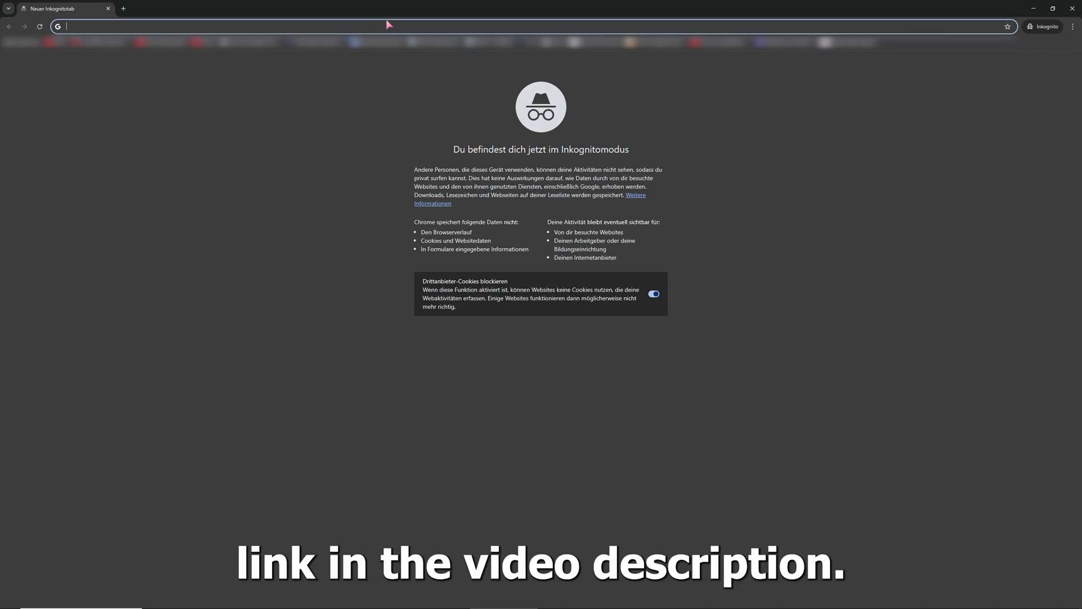
{"action": "type", "text": "https://ggcord.com"}
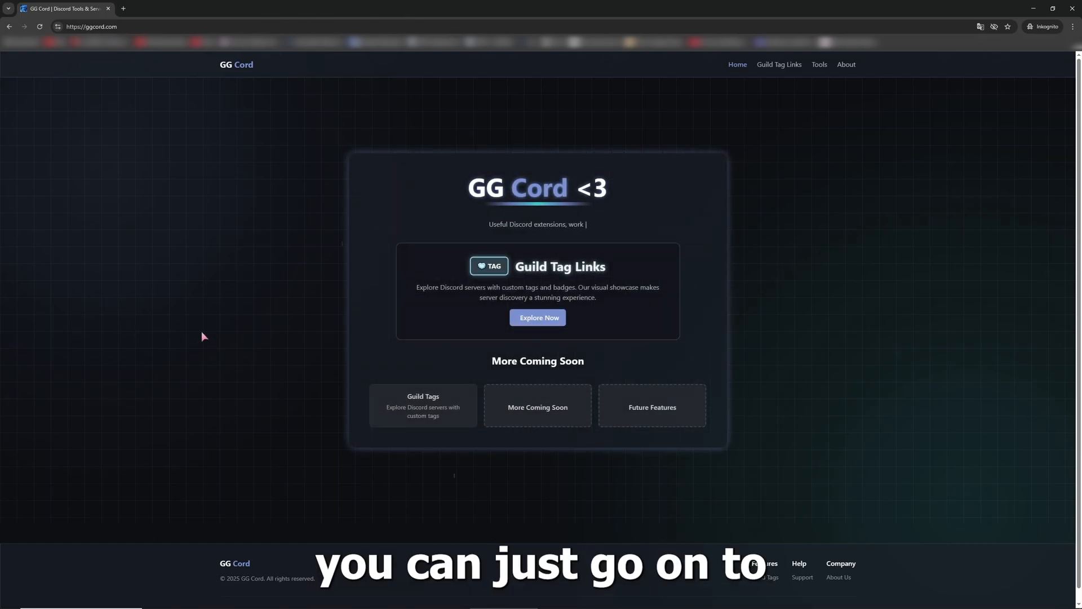
Step: Show Guild Tag Links, choose a sort order and search the tags for 'go'
{"action": "left_click", "coordinate": [779, 64]}
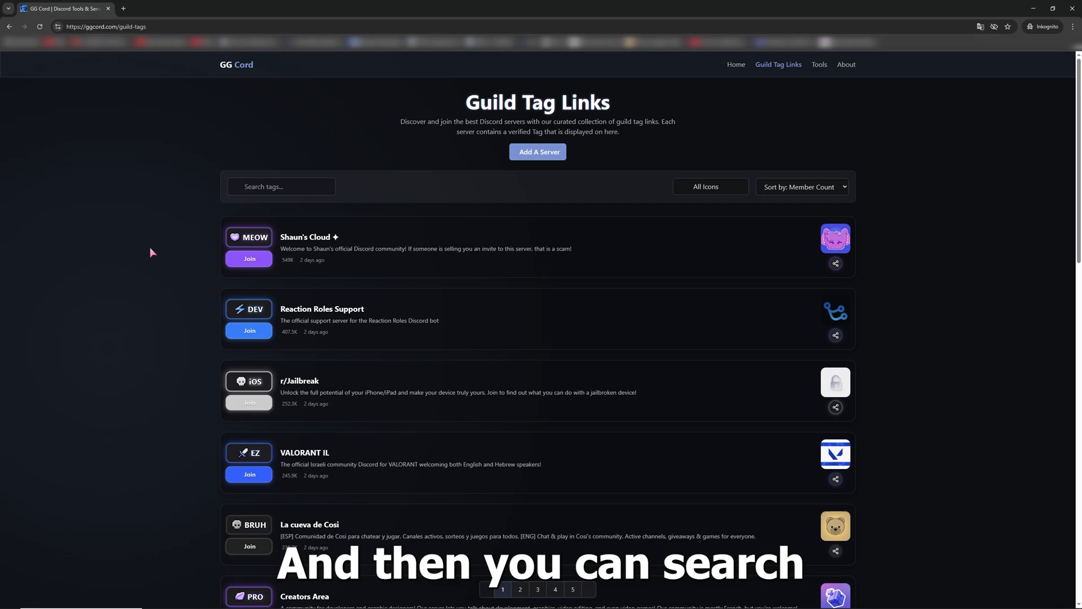
{"action": "scroll", "scroll_direction": "down", "scroll_amount": 3}
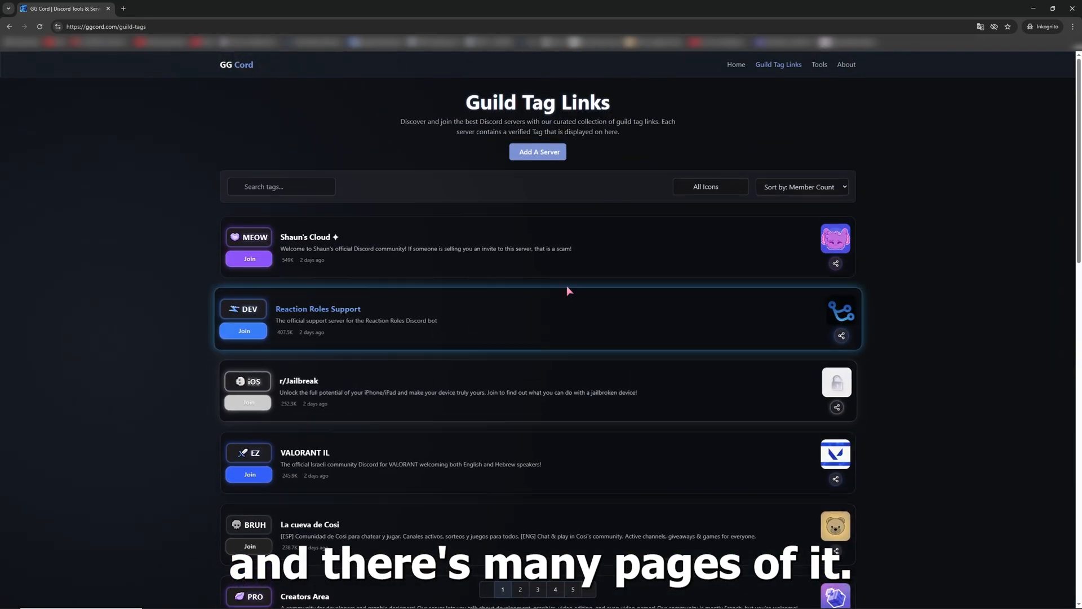
{"action": "left_click", "coordinate": [801, 186]}
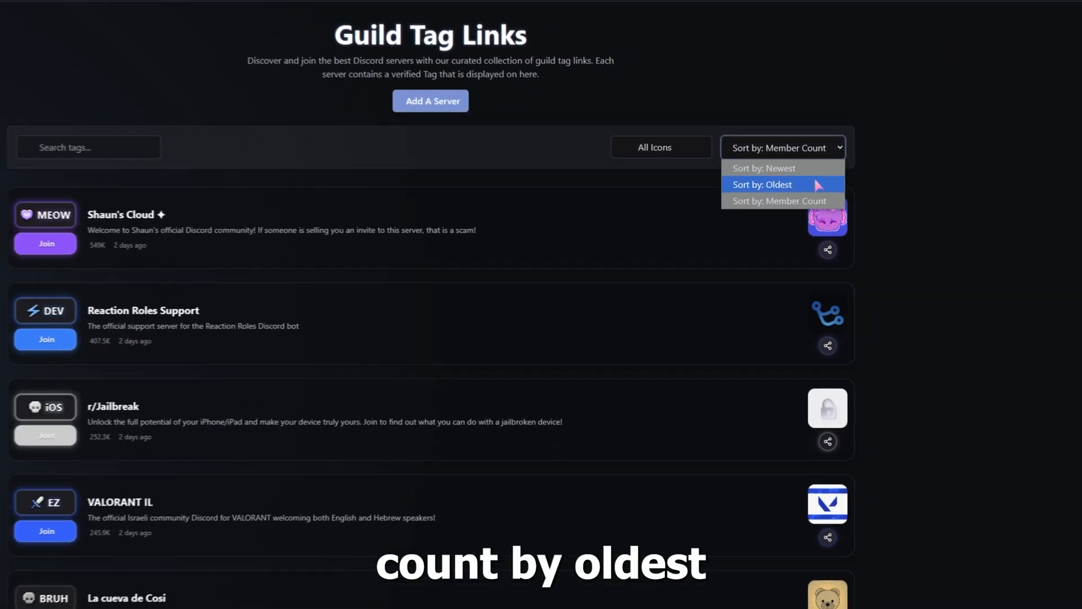
{"action": "left_click", "coordinate": [760, 184]}
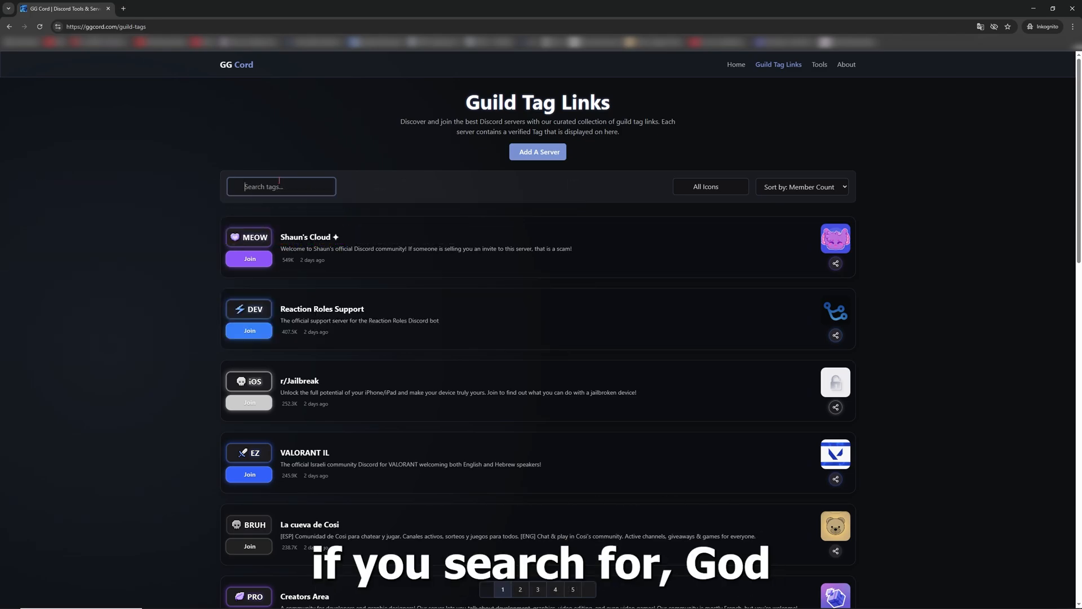
{"action": "type", "text": "go"}
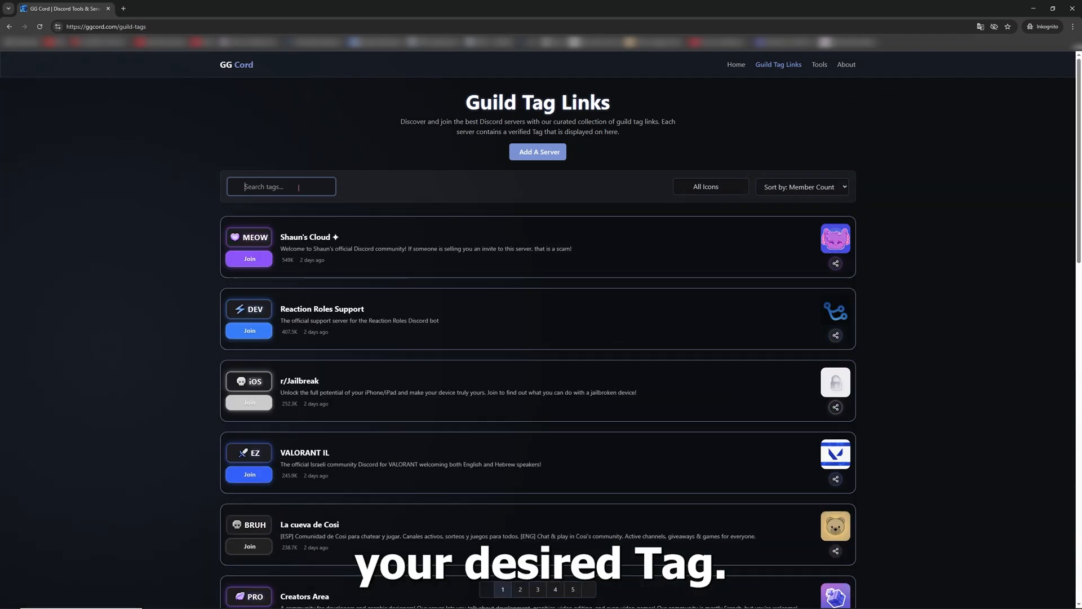
Step: Find the DualView server in the list and join it via its Discord invite
{"action": "scroll", "scroll_direction": "down", "scroll_amount": 3}
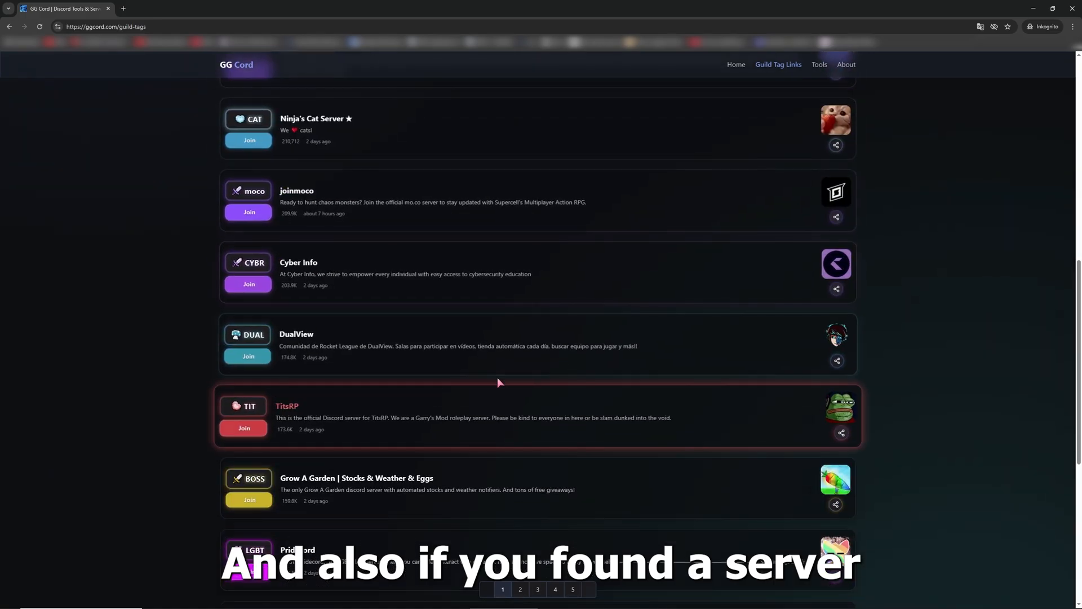
{"action": "scroll", "scroll_direction": "down", "scroll_amount": 3}
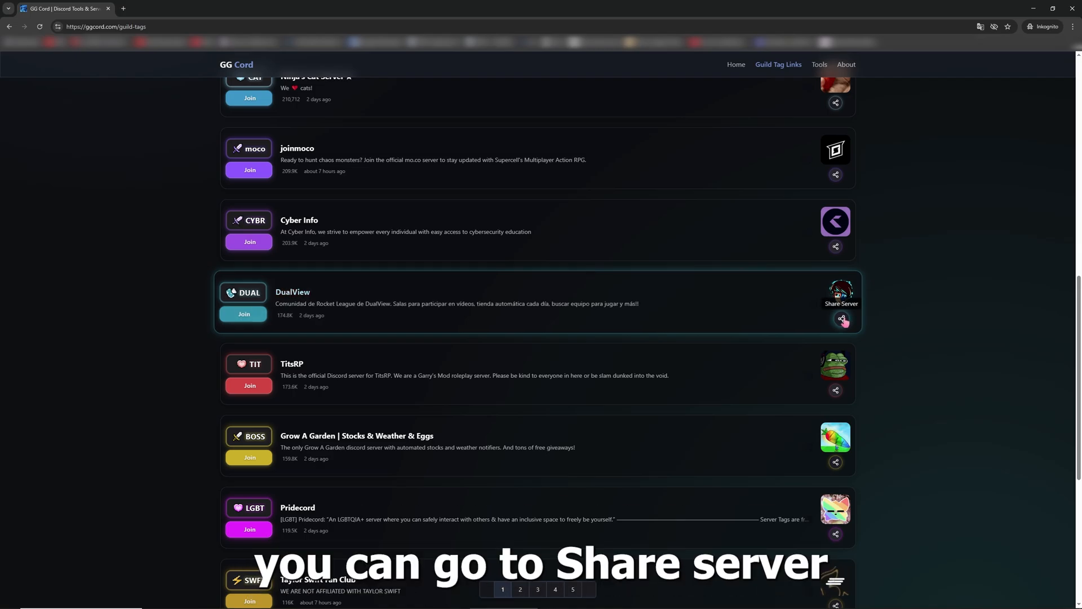
{"action": "mouse_move", "coordinate": [191, 80]}
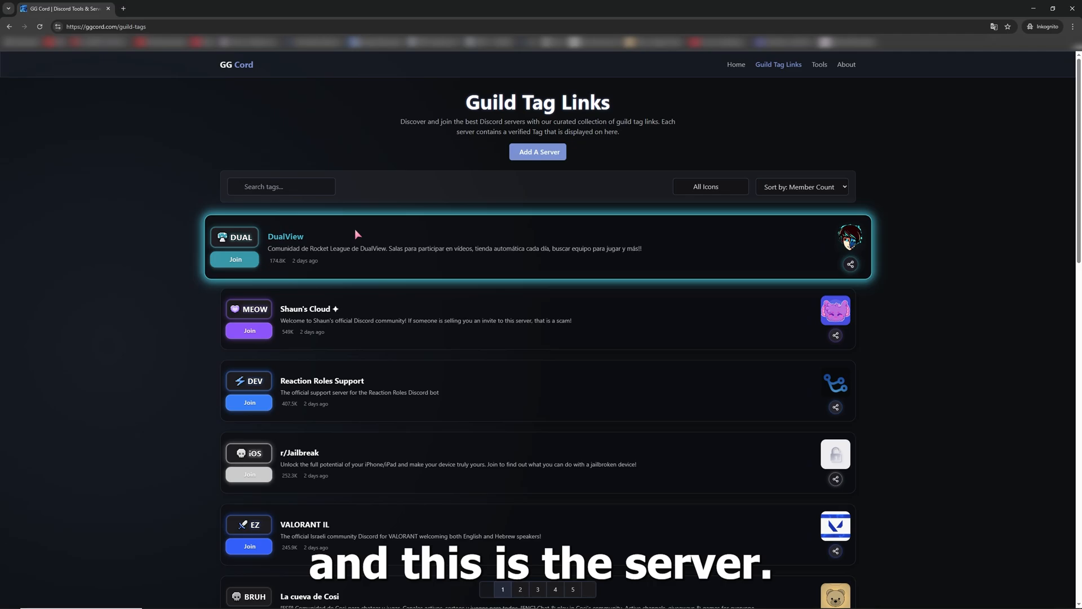
{"action": "left_click", "coordinate": [236, 259]}
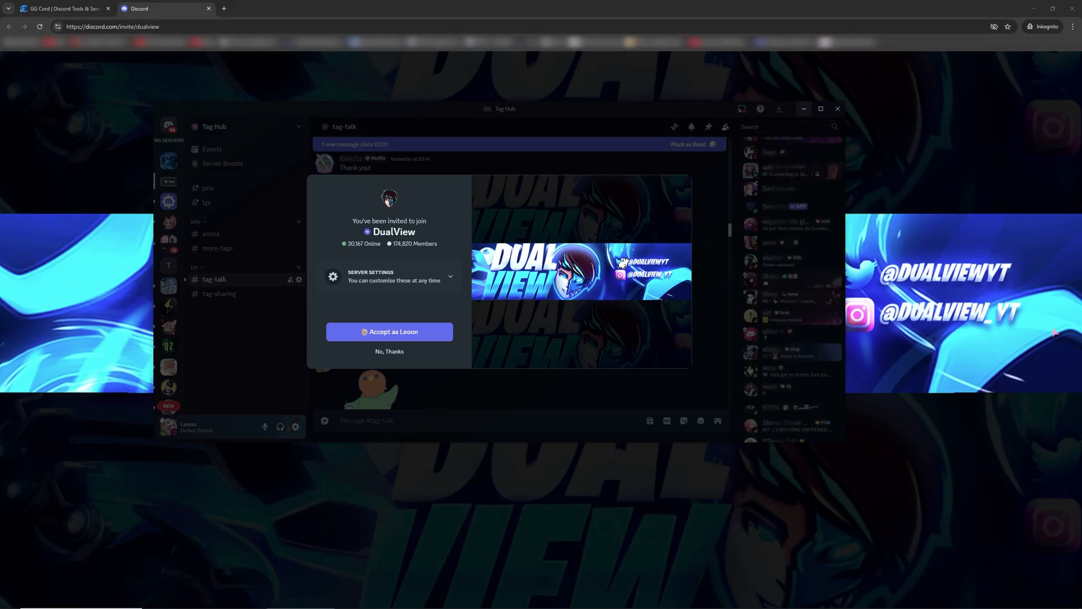
Step: Accept the DualView invite, then go to Profiles in User Settings
{"action": "left_click", "coordinate": [389, 352]}
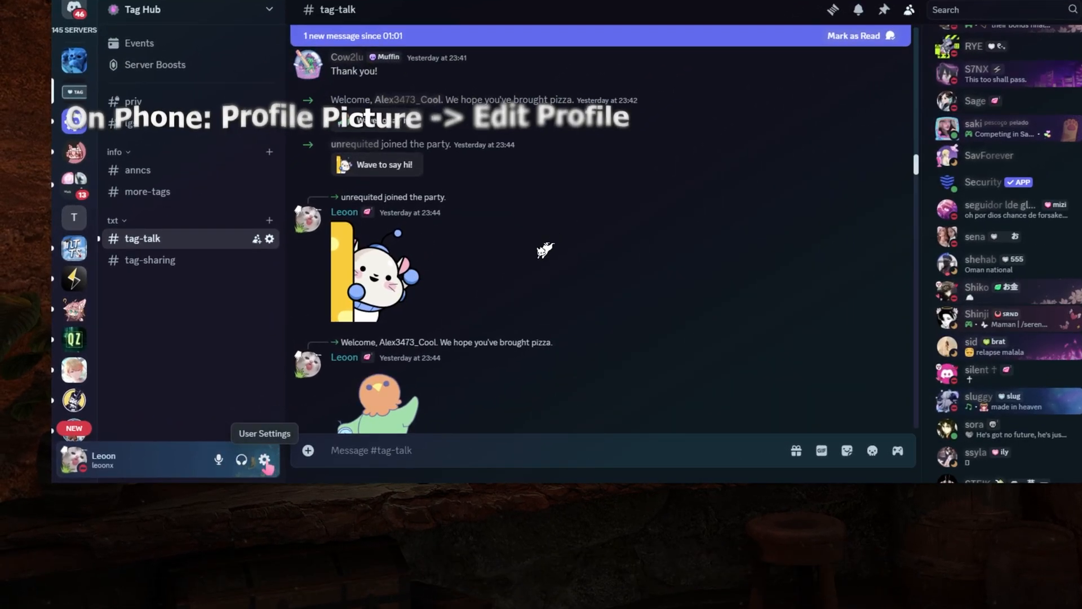
{"action": "left_click", "coordinate": [265, 460]}
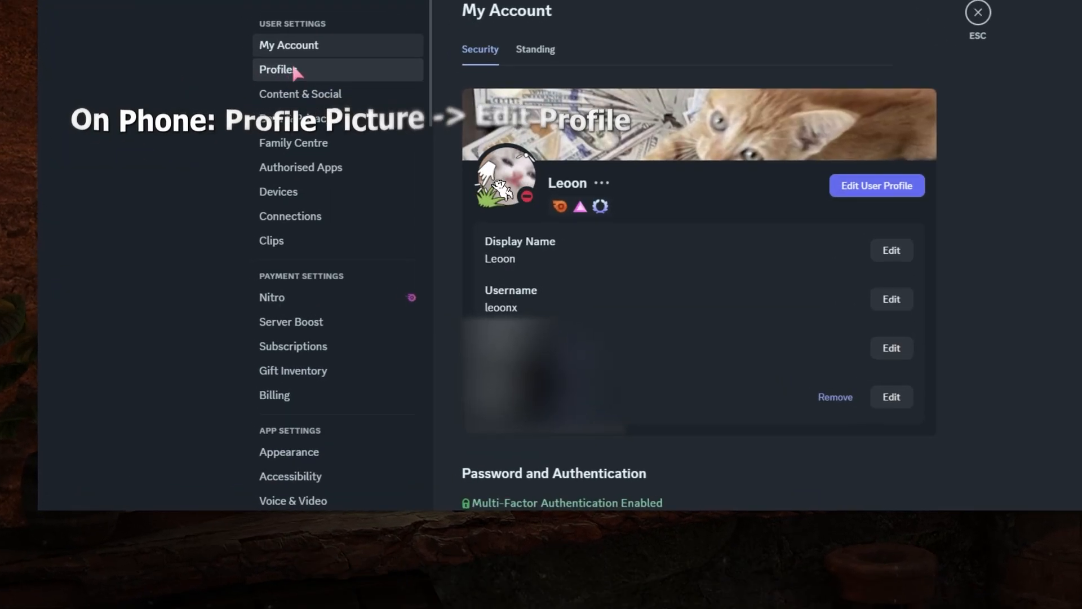
{"action": "left_click", "coordinate": [277, 68]}
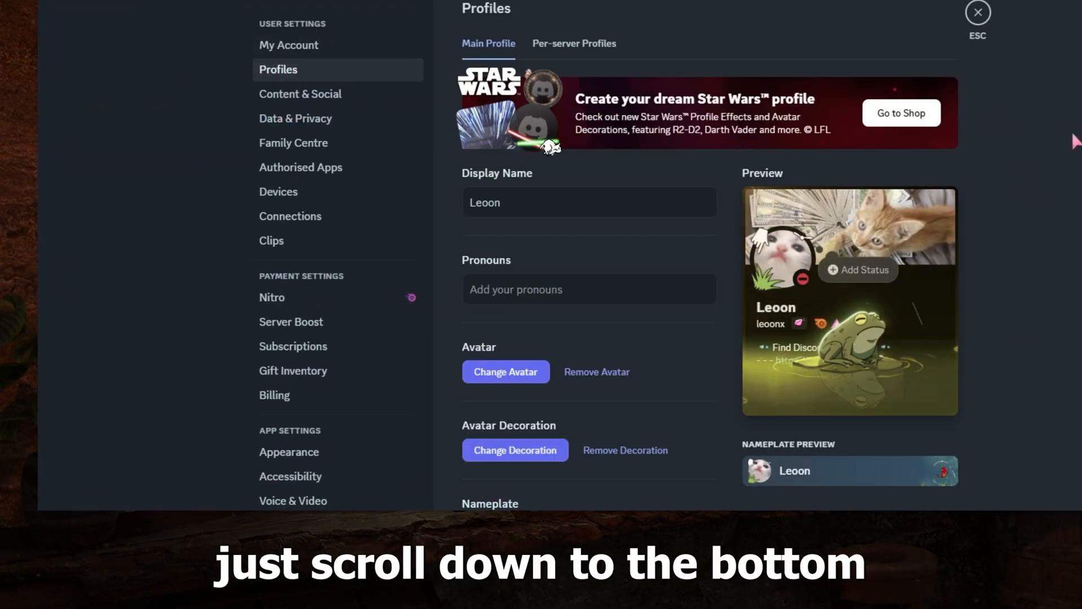
{"action": "scroll", "scroll_direction": "down", "scroll_amount": 3}
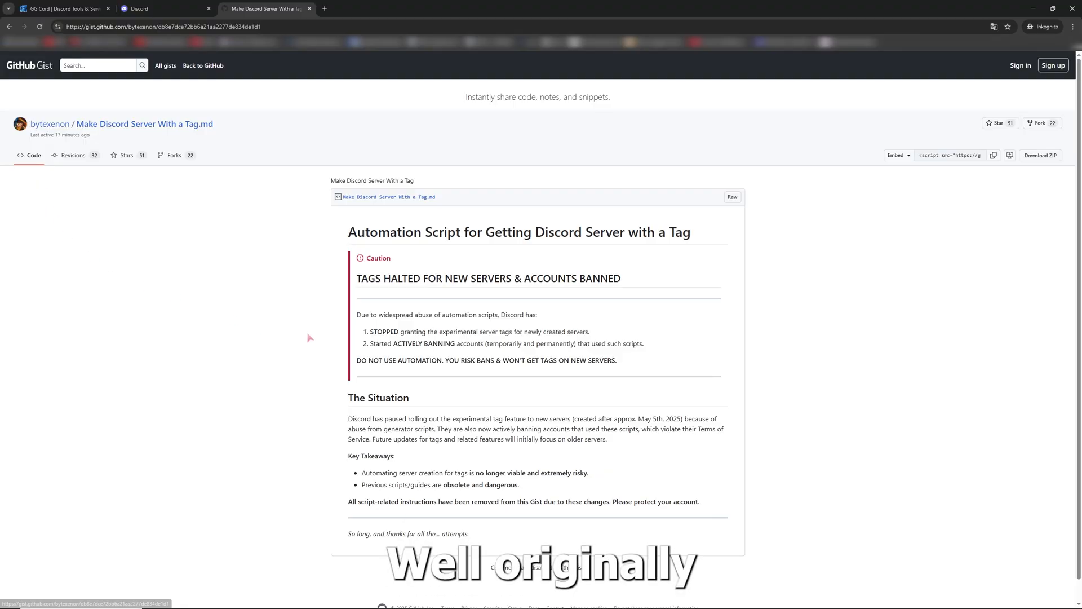
{"action": "mouse_move", "coordinate": [234, 291]}
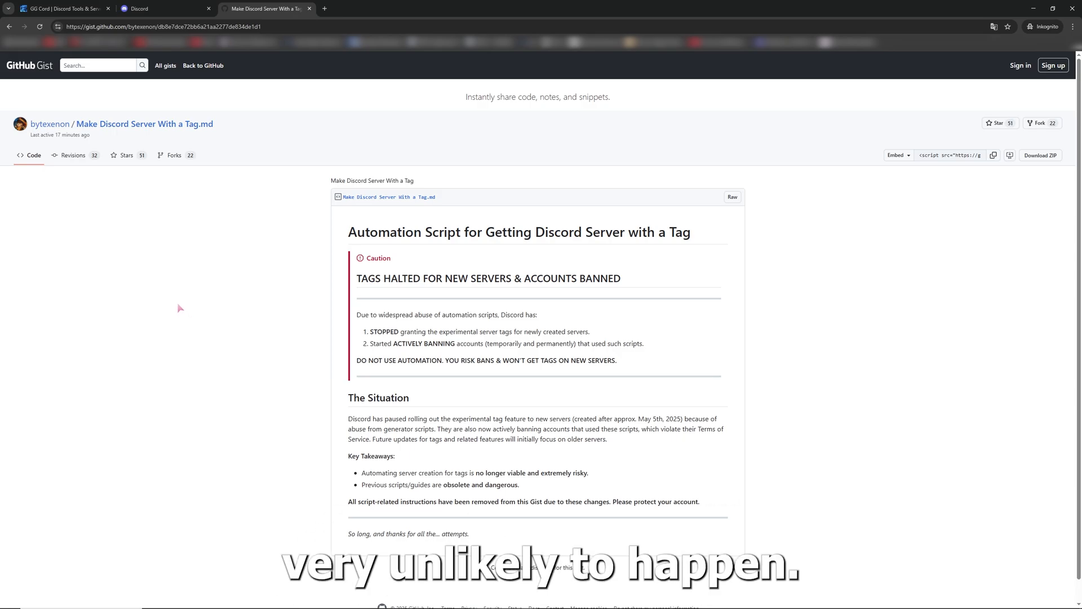
{"action": "mouse_move", "coordinate": [261, 315]}
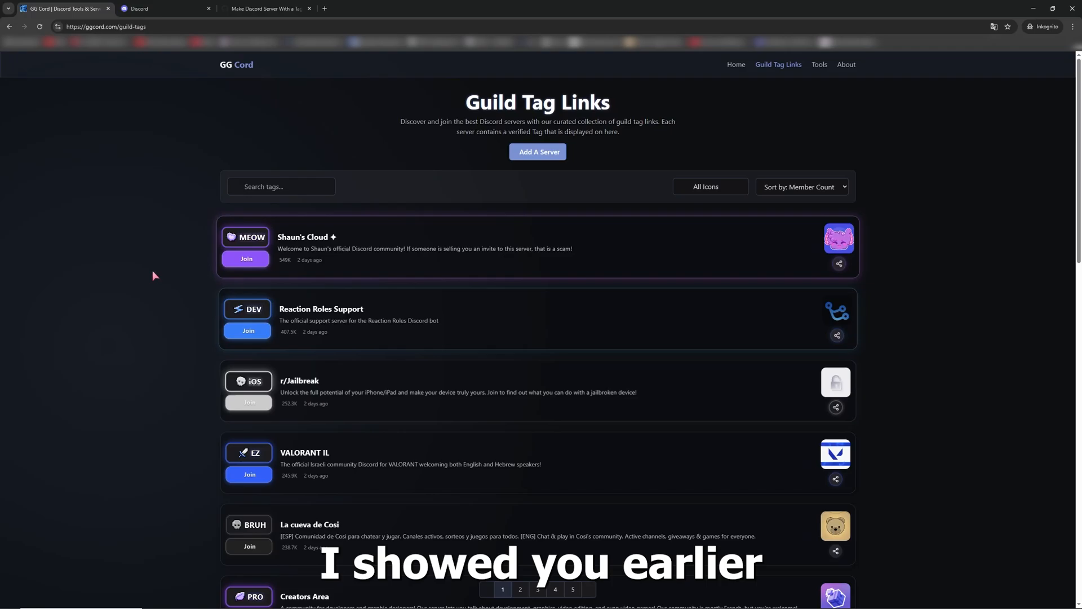
{"action": "scroll", "scroll_direction": "down", "scroll_amount": 3}
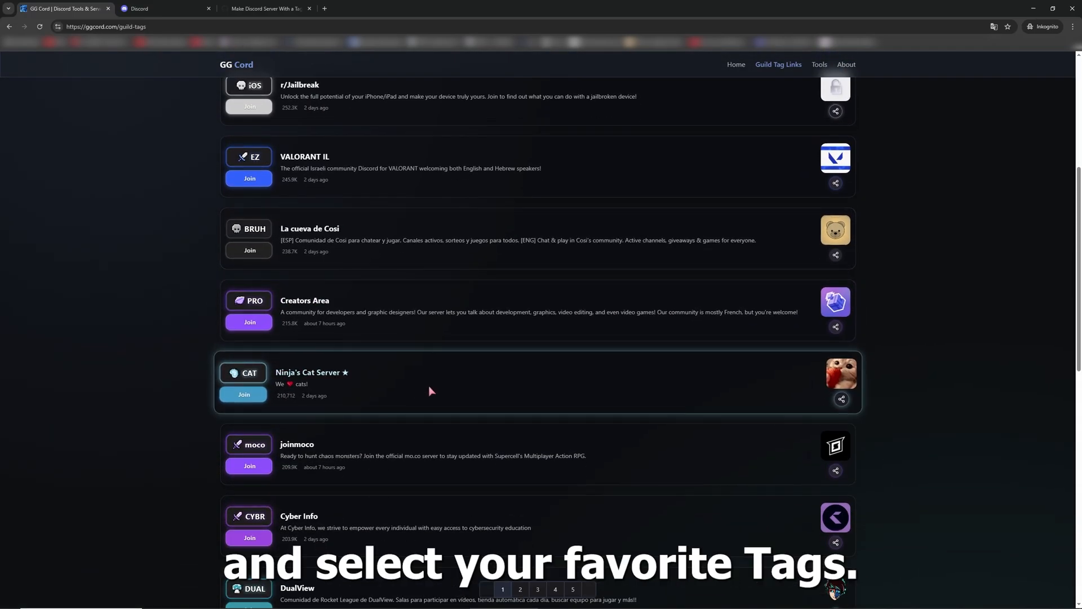
{"action": "scroll", "scroll_direction": "down", "scroll_amount": 3}
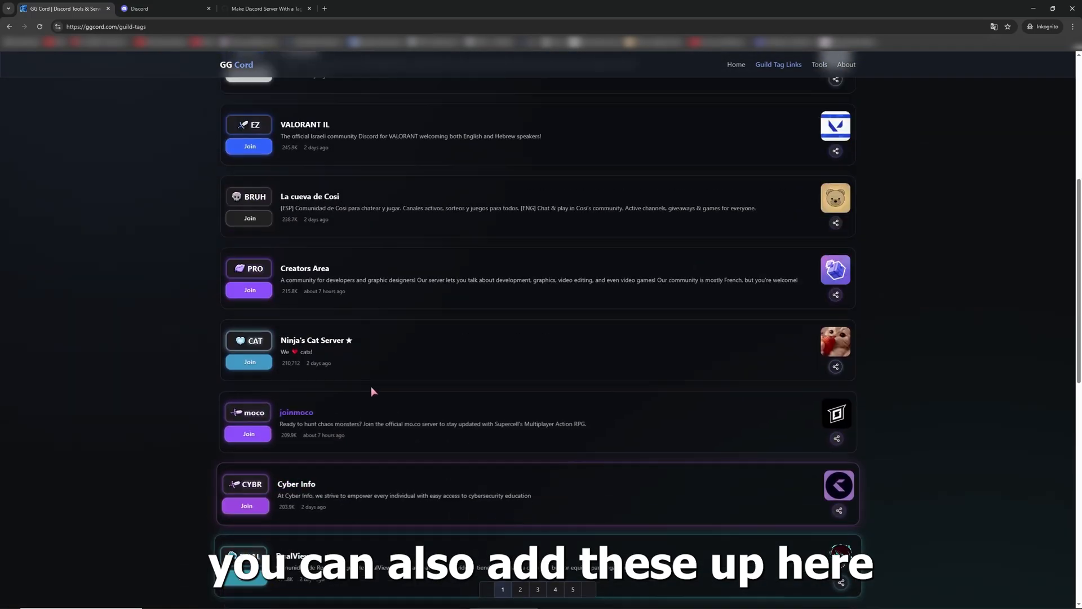